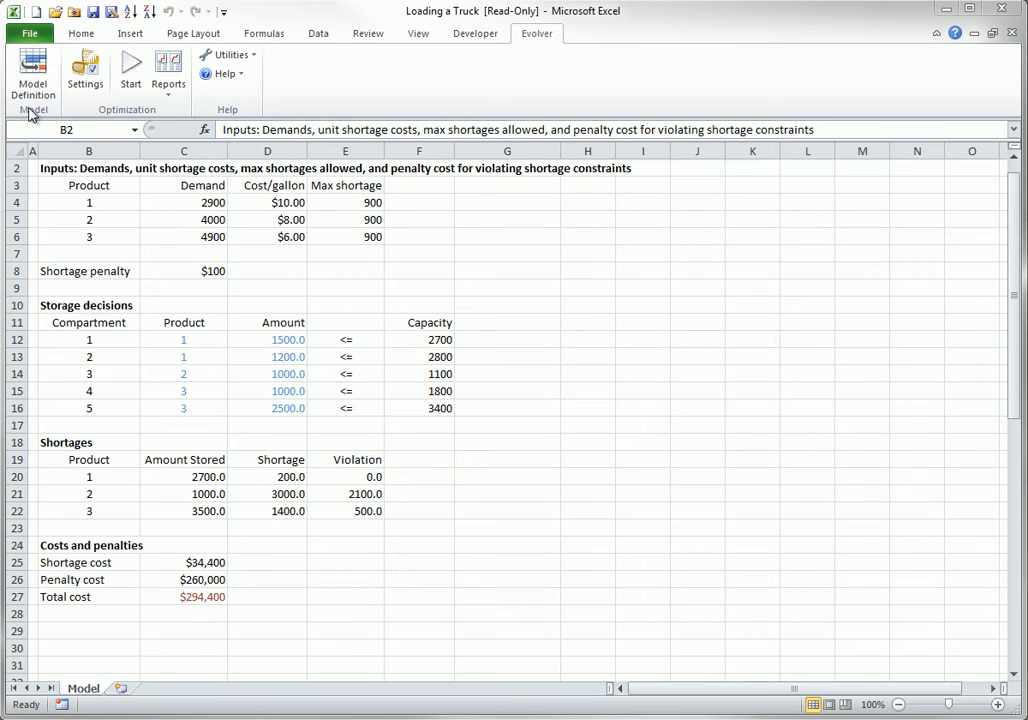
pyautogui.moveTo(148, 85)
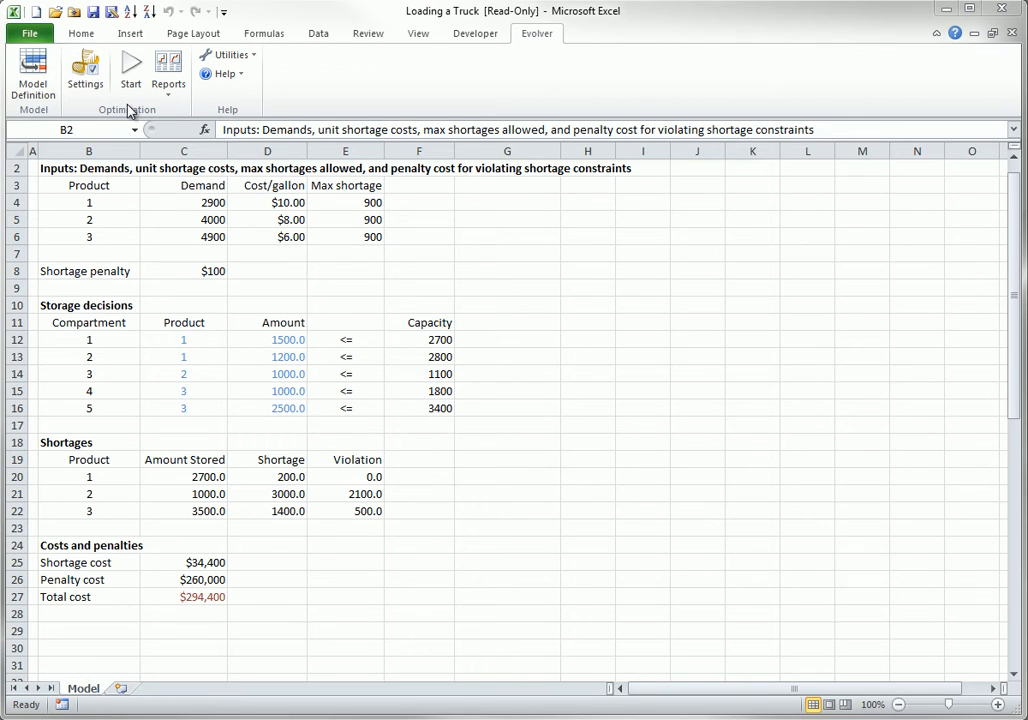
pyautogui.moveTo(171, 104)
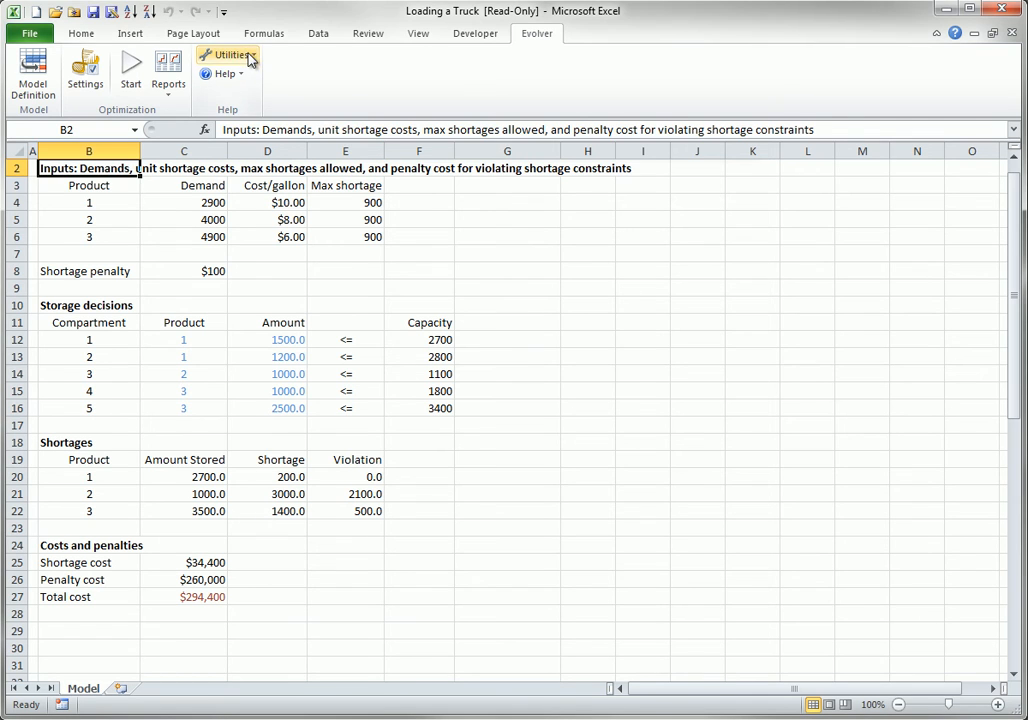
# Show the Evolver Utilities menu with its Load DecisionTools Add-In and Constraint Solver options.
pyautogui.click(227, 55)
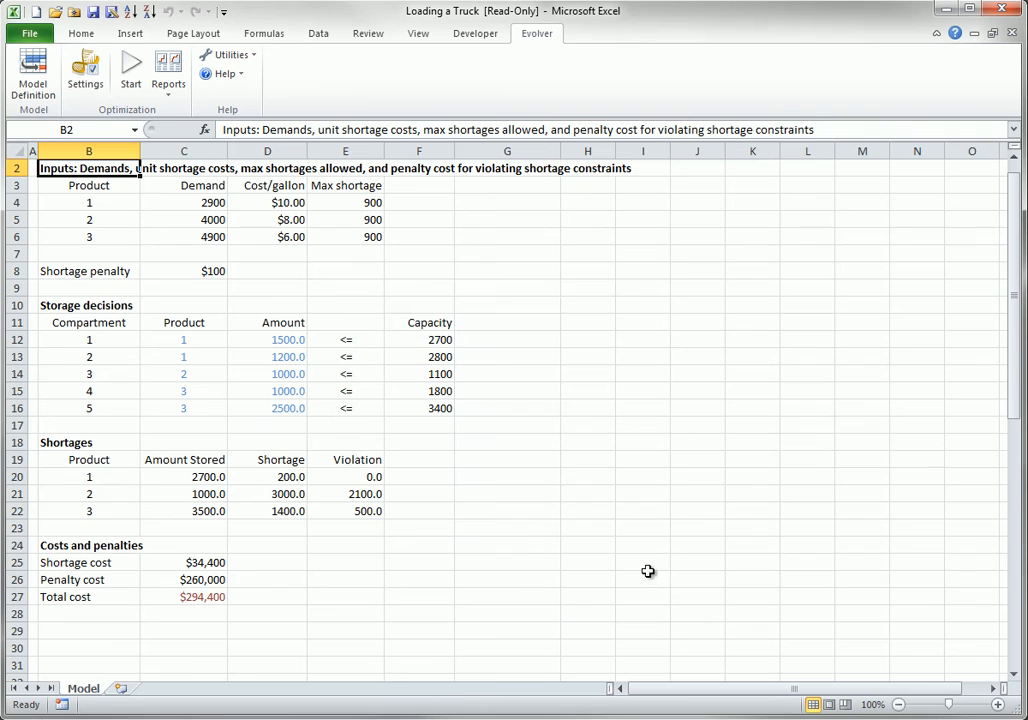
pyautogui.moveTo(326, 360)
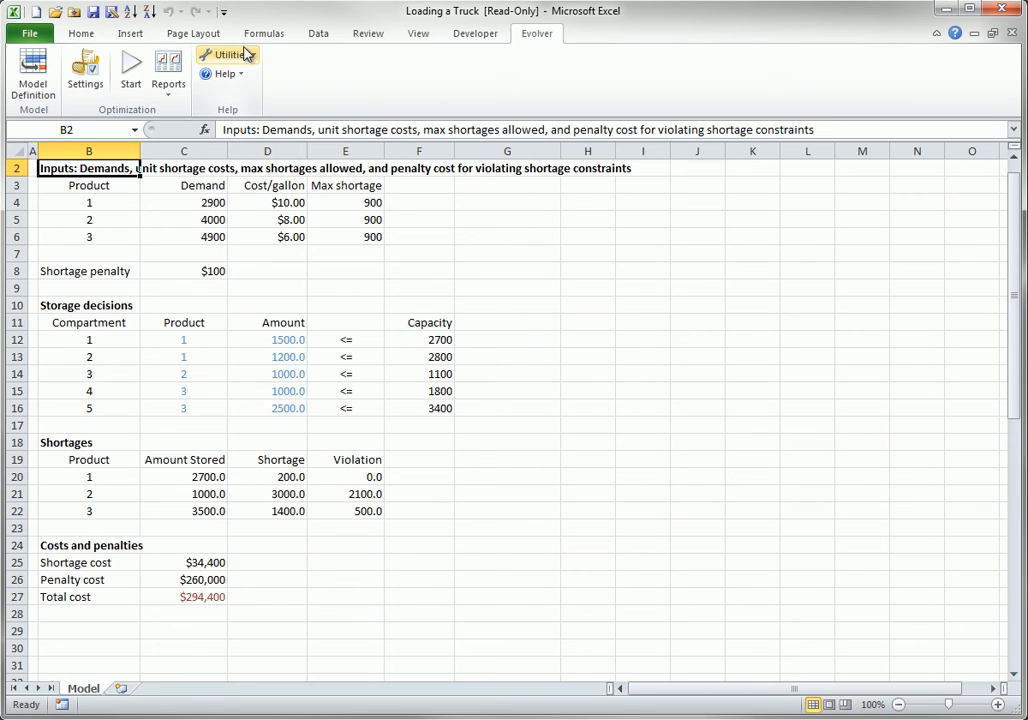
pyautogui.click(226, 54)
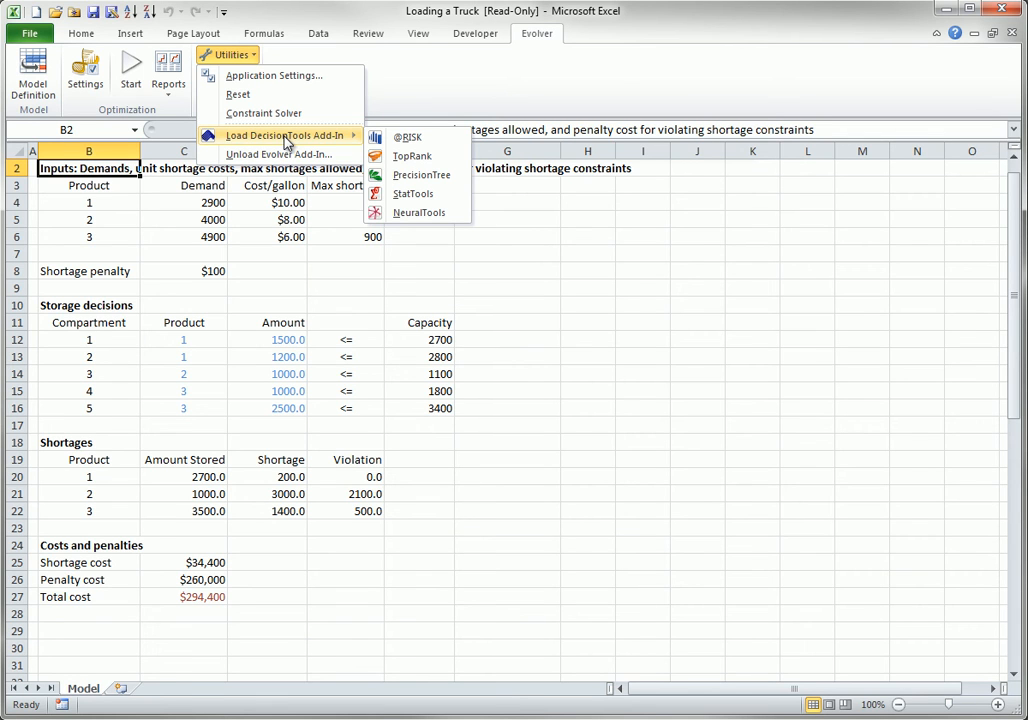
pyautogui.moveTo(264, 112)
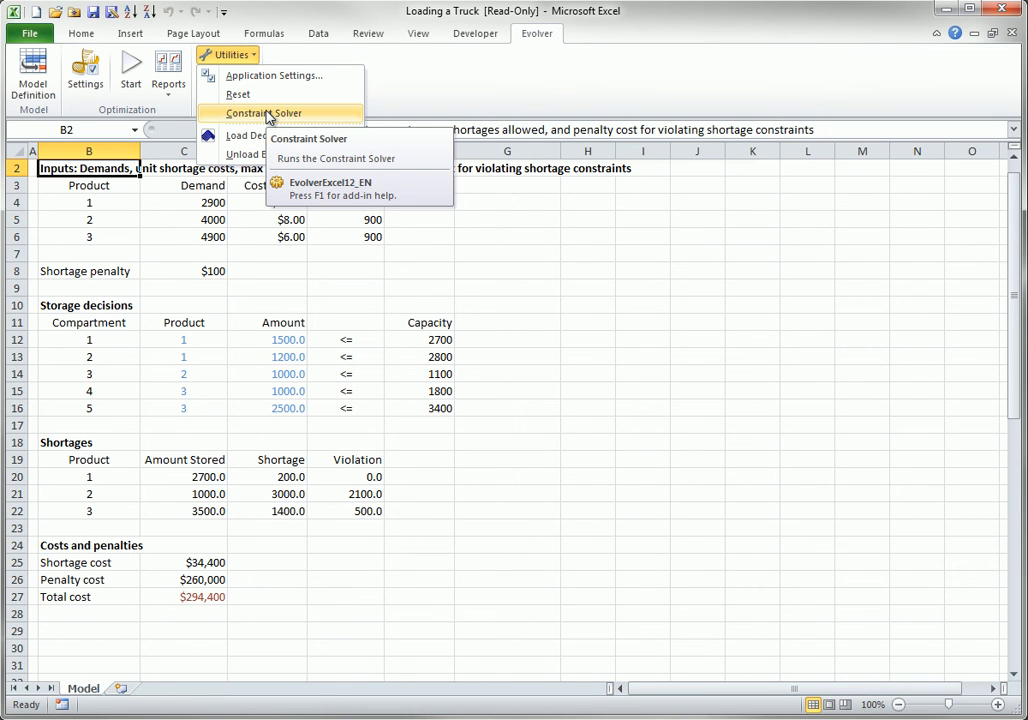
pyautogui.moveTo(285, 113)
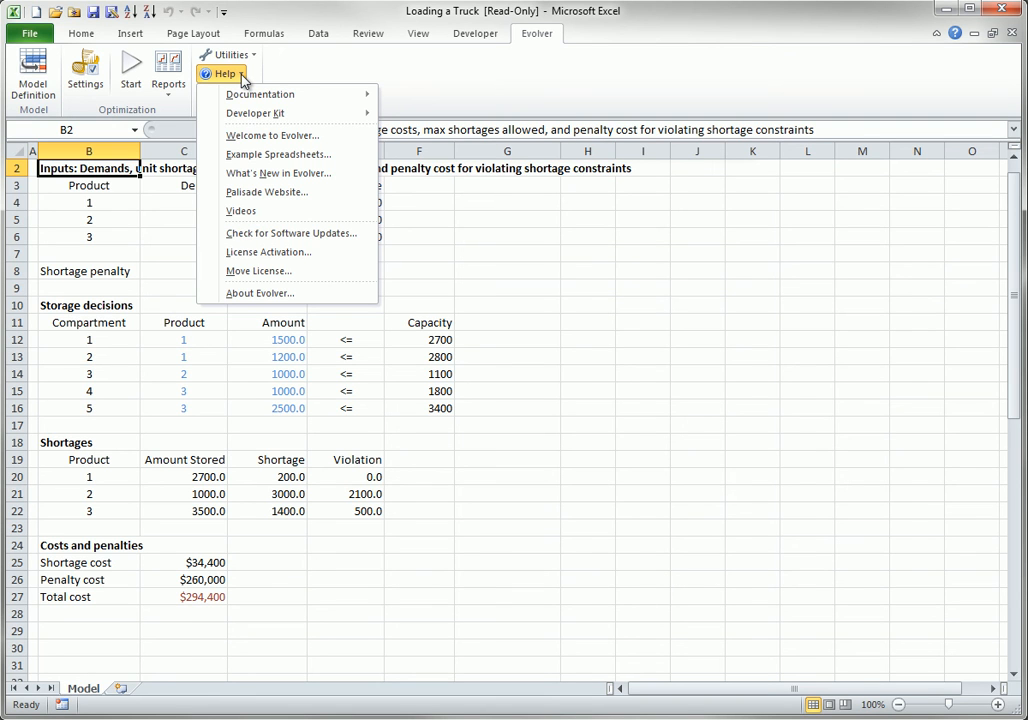
pyautogui.moveTo(278, 154)
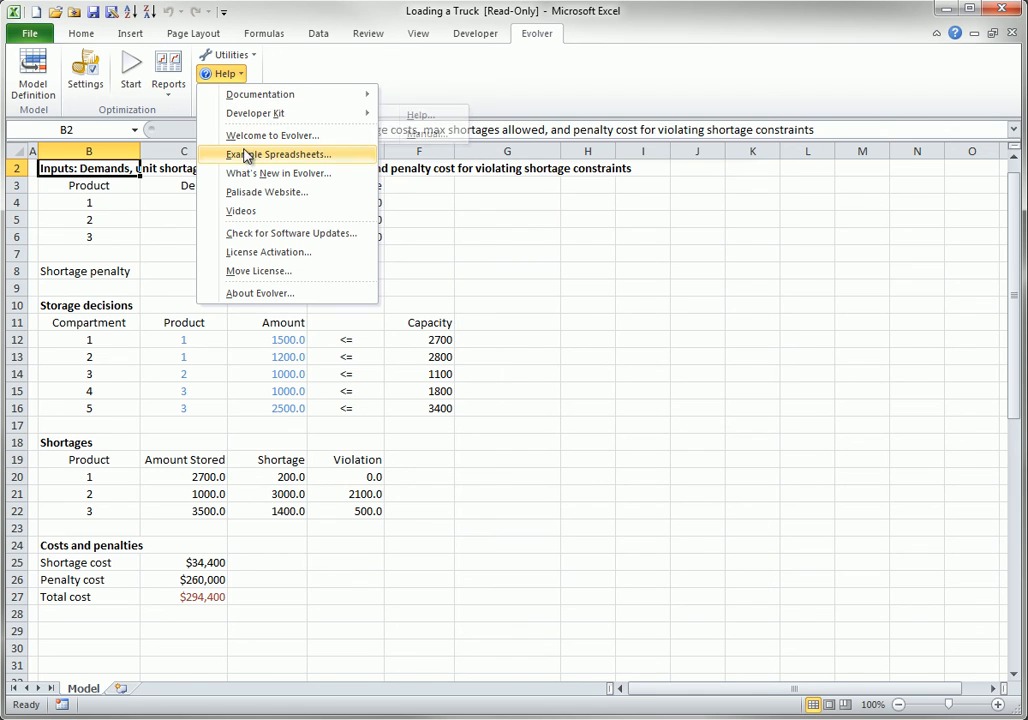
# Choose Example Spreadsheets from Evolver Help to open the Example File List workbook.
pyautogui.click(282, 154)
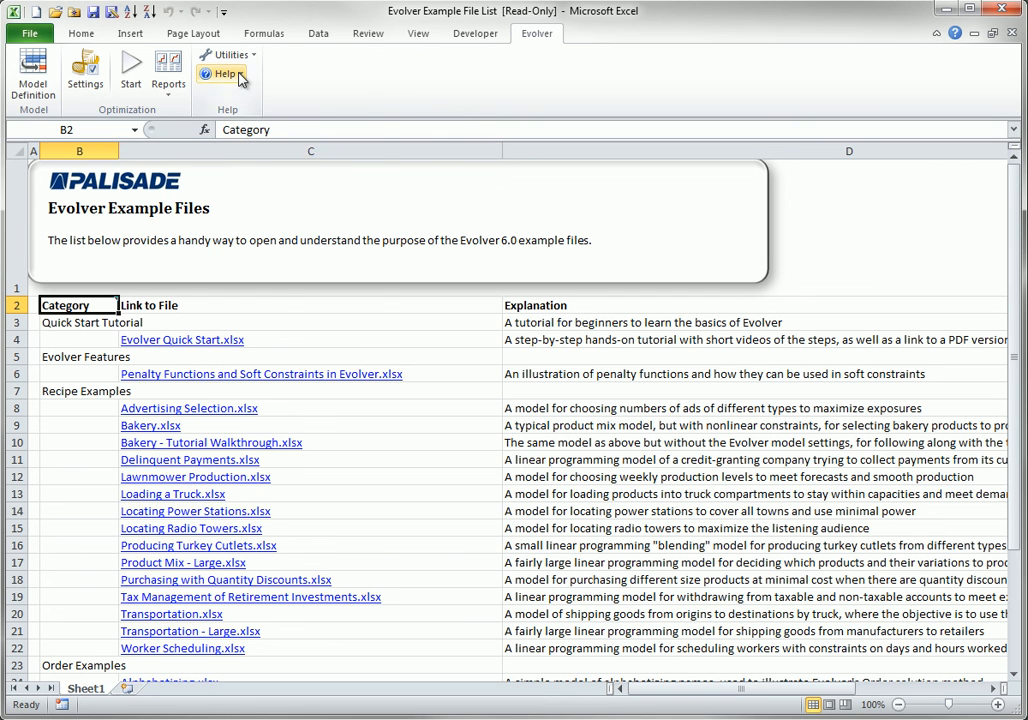
# Choose Welcome to Evolver from the Evolver Help menu.
pyautogui.click(223, 73)
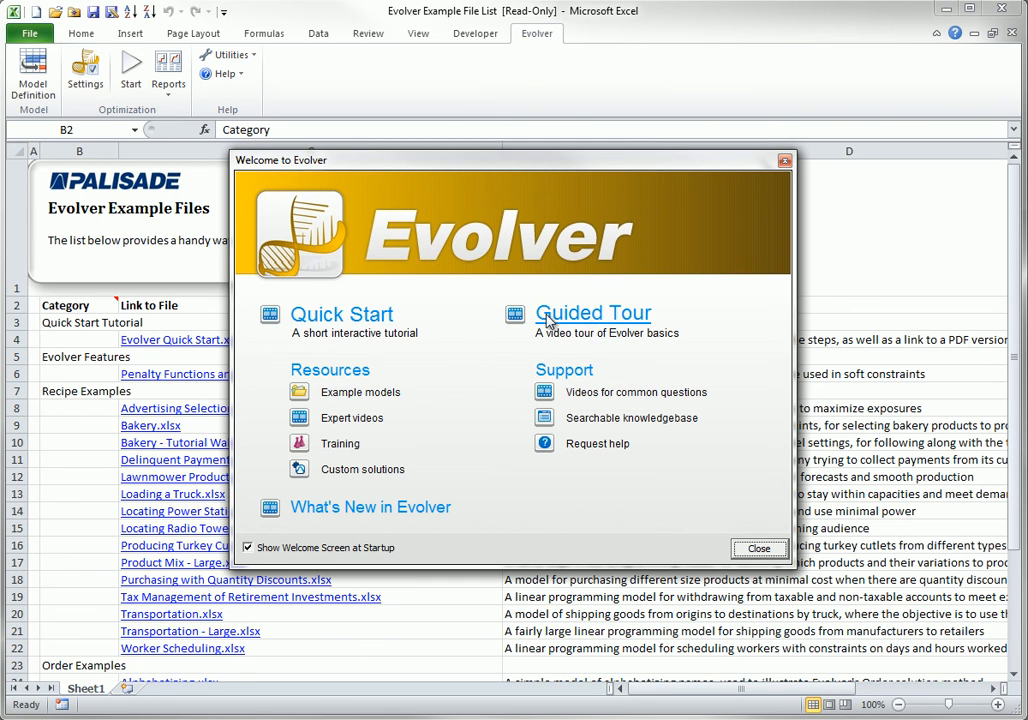
pyautogui.moveTo(580, 315)
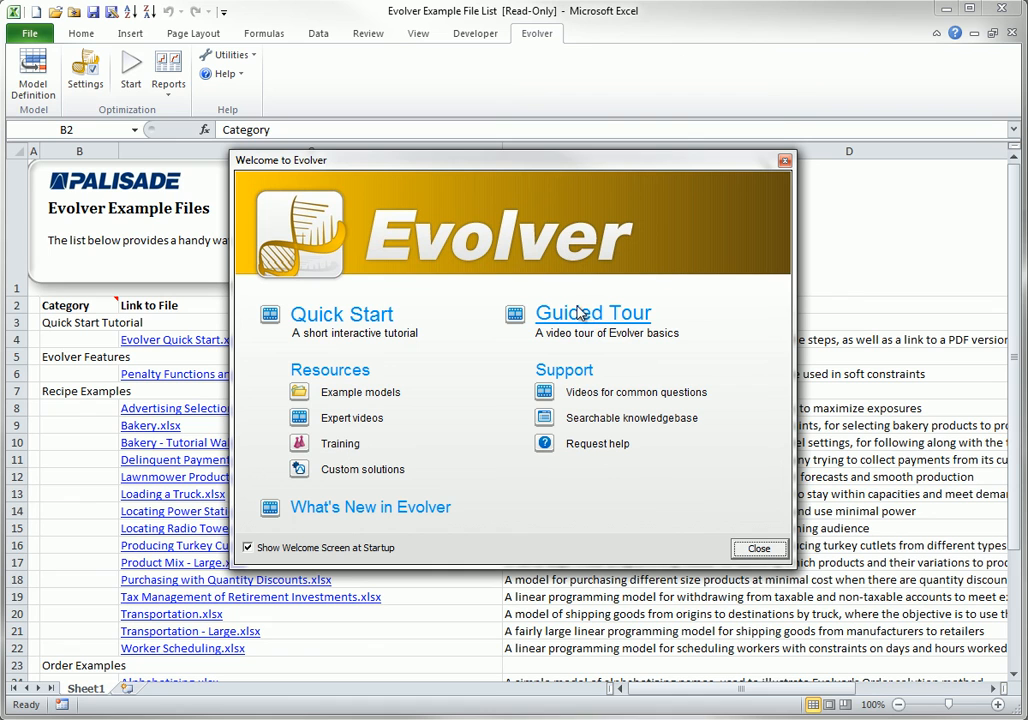